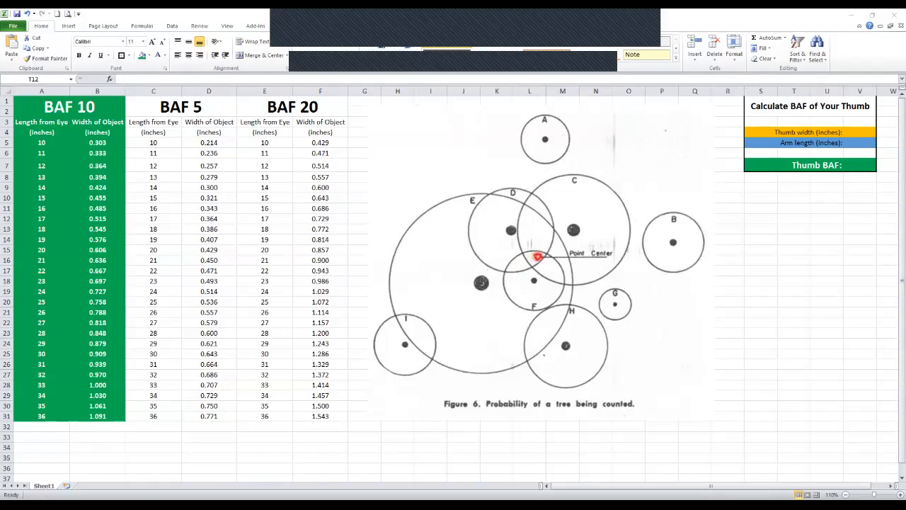
- Review the tree-counting probability diagram in the handwritten derivation
{"action": "left_click", "coordinate": [793, 218]}
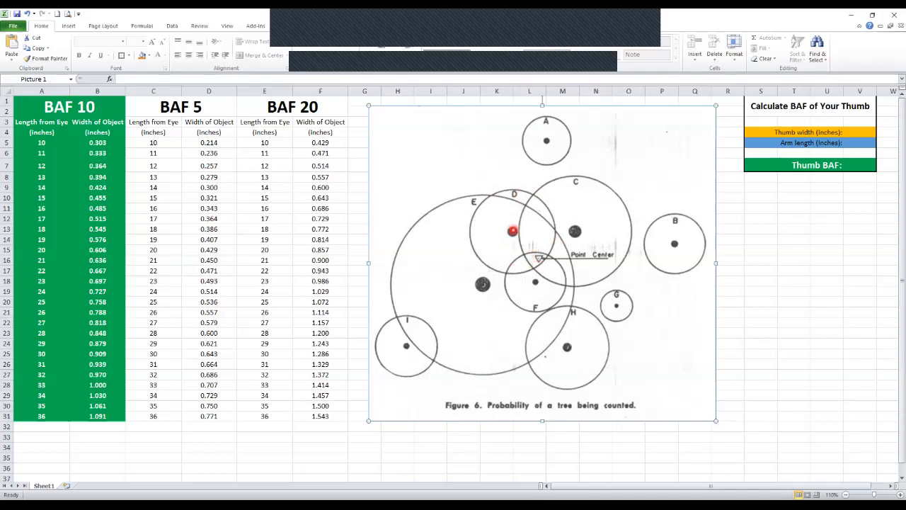
{"action": "left_click_drag", "start_coordinate": [513, 232], "coordinate": [538, 258]}
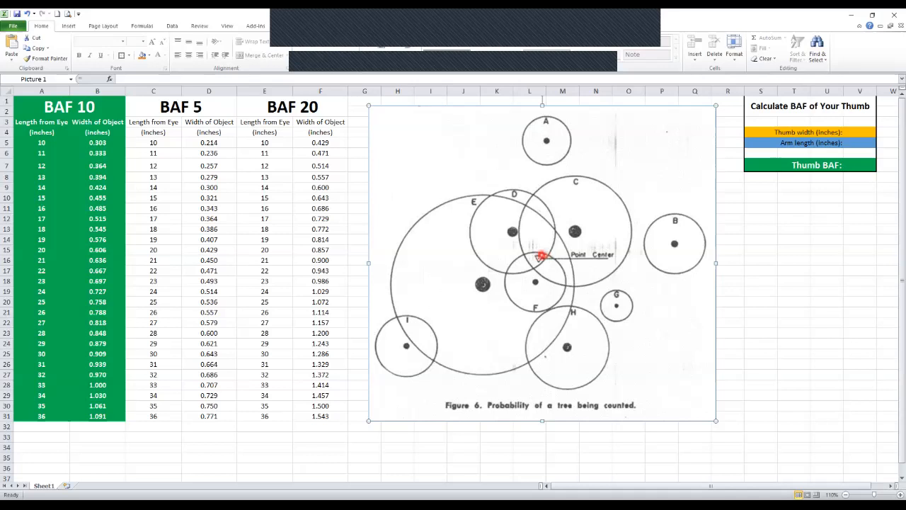
{"action": "mouse_move", "coordinate": [546, 164]}
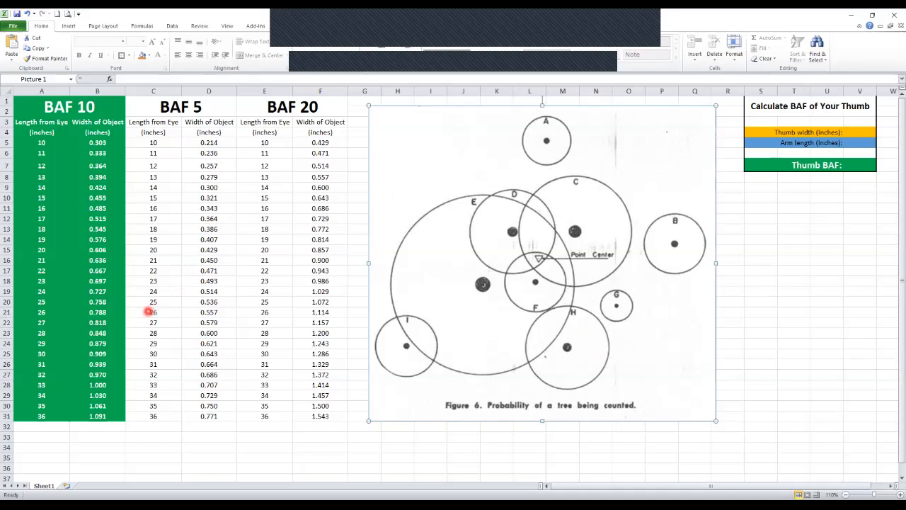
{"action": "mouse_move", "coordinate": [91, 142]}
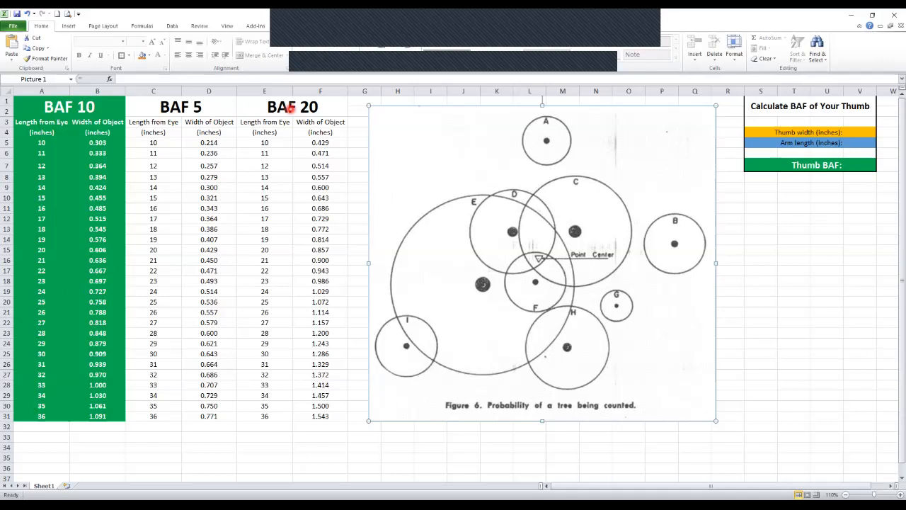
{"action": "mouse_move", "coordinate": [558, 405]}
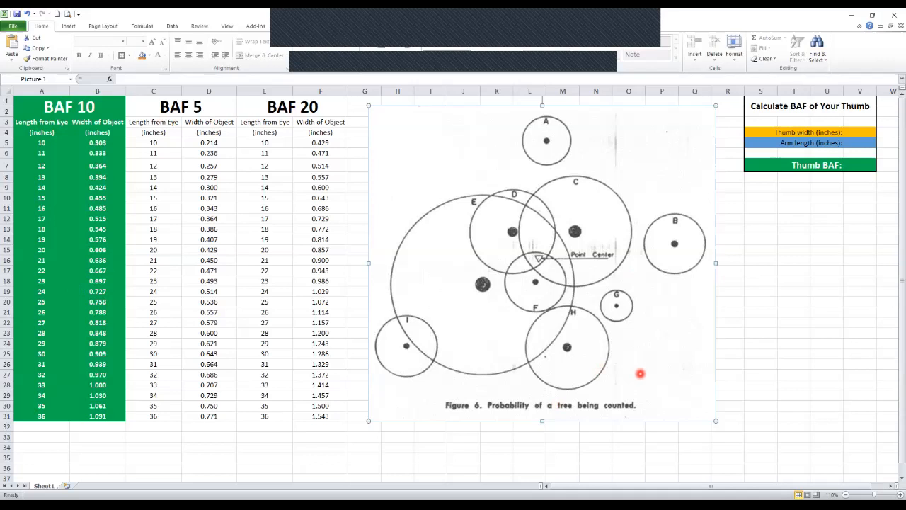
{"action": "mouse_move", "coordinate": [750, 283]}
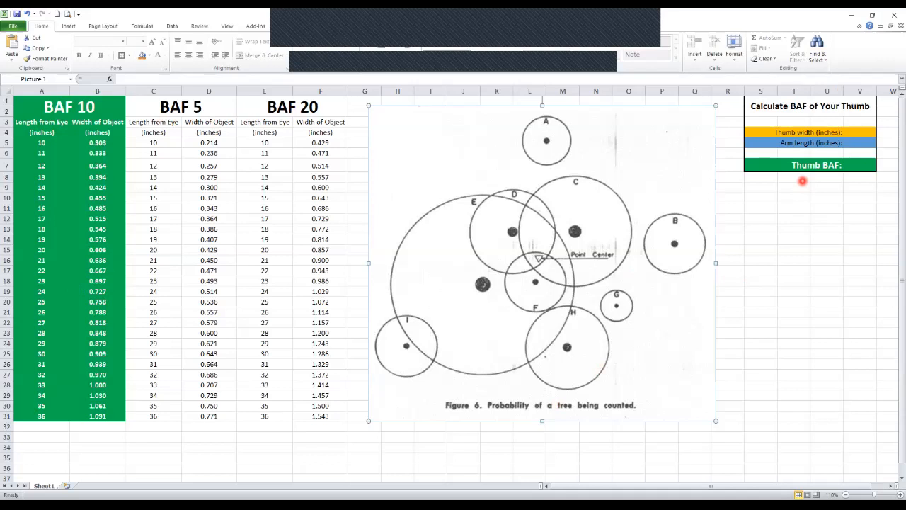
{"action": "mouse_move", "coordinate": [835, 179]}
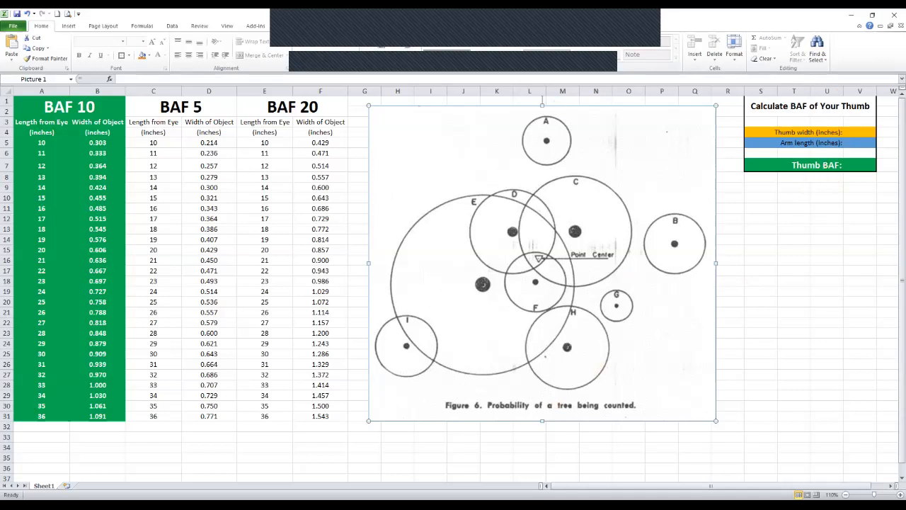
- Enter thumb width 0.545 (from the 18-inch row of BAF 10) and arm length 18, giving Thumb BAF 10.0
{"action": "left_click", "coordinate": [864, 133]}
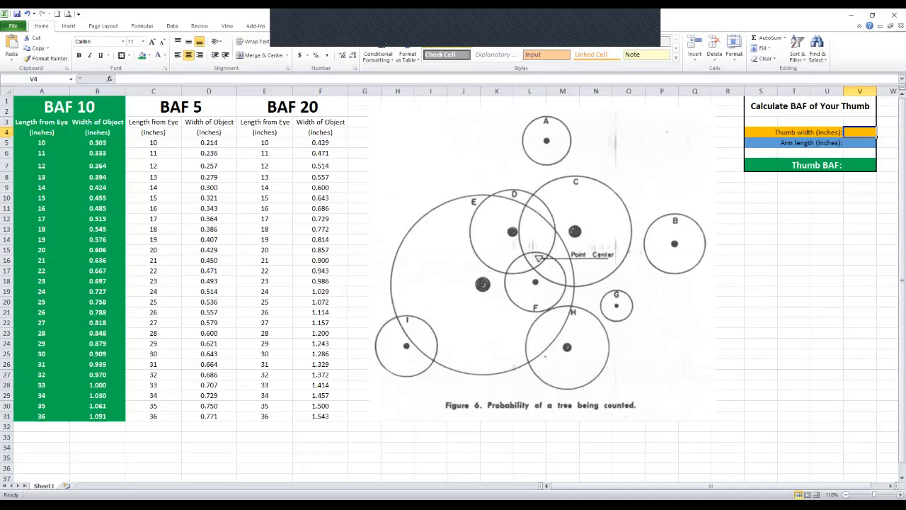
{"action": "left_click", "coordinate": [39, 229]}
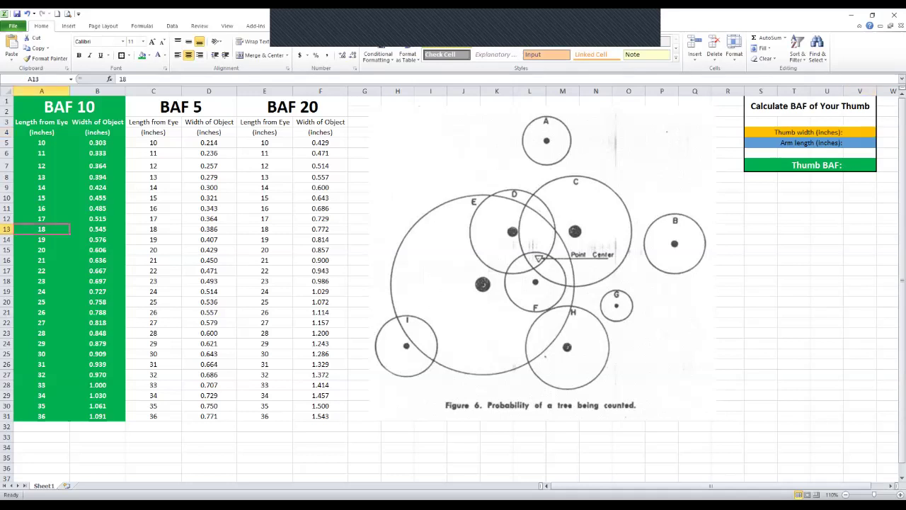
{"action": "left_click", "coordinate": [96, 229]}
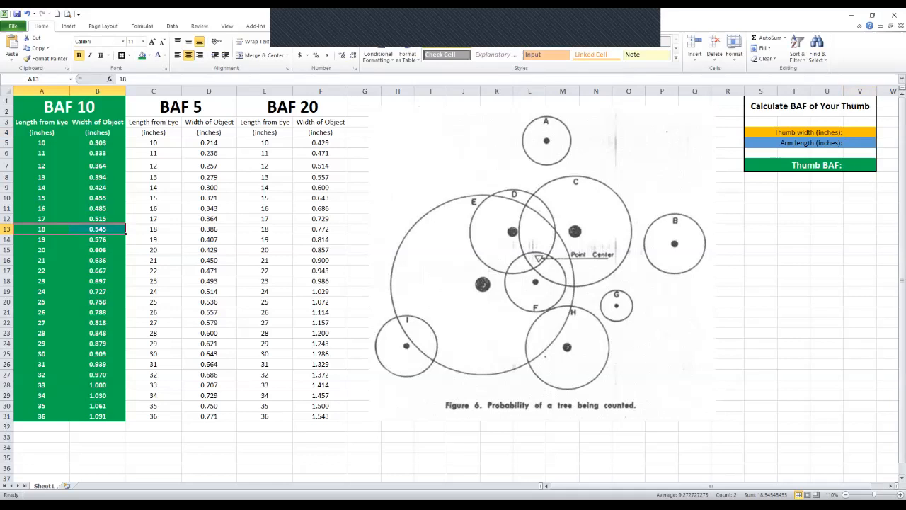
{"action": "type", "text": "0.5"}
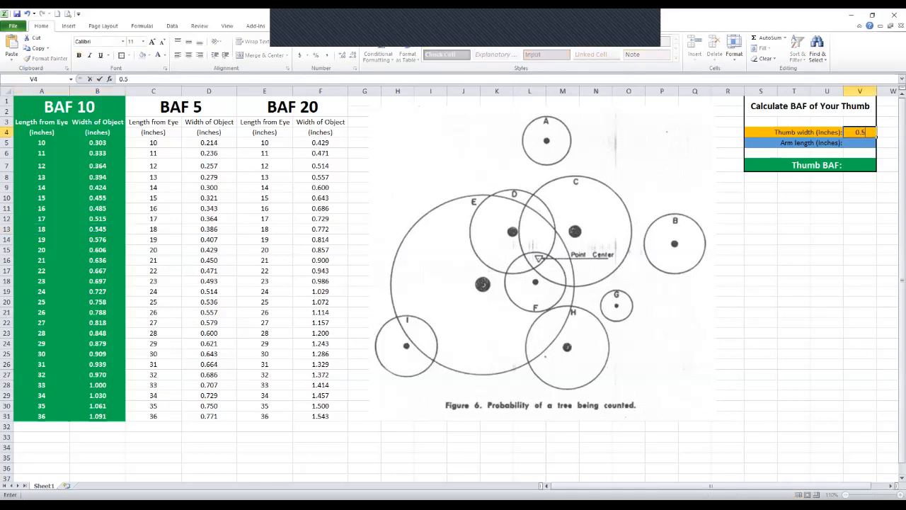
{"action": "type", "text": "0.545"}
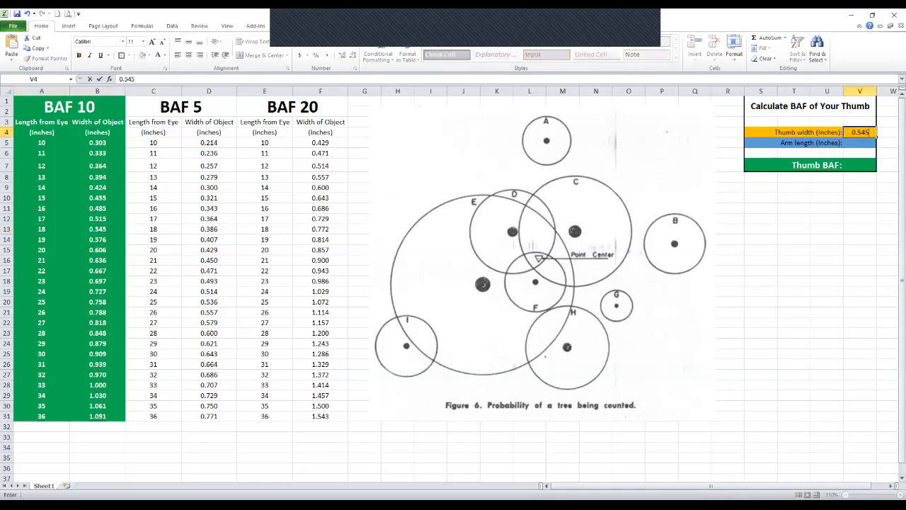
{"action": "type", "text": "18"}
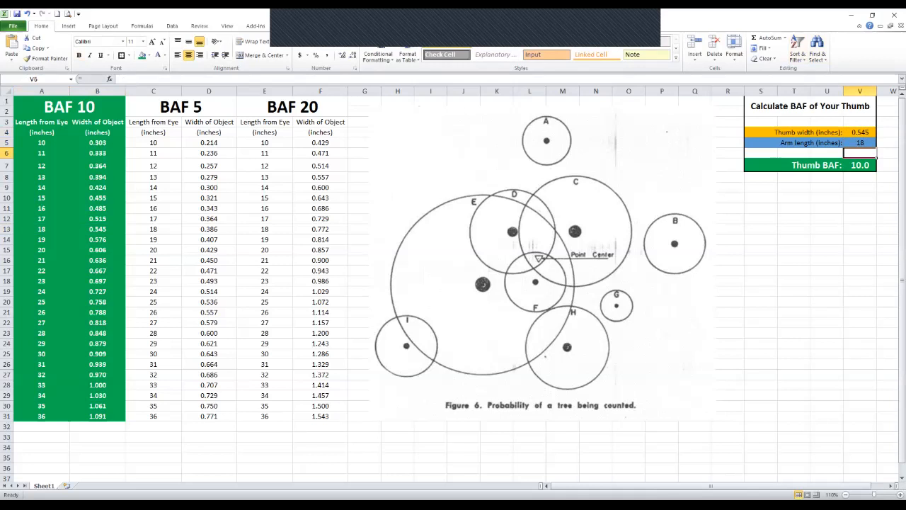
{"action": "left_click", "coordinate": [861, 133]}
{"action": "type", "text": "0.6"}
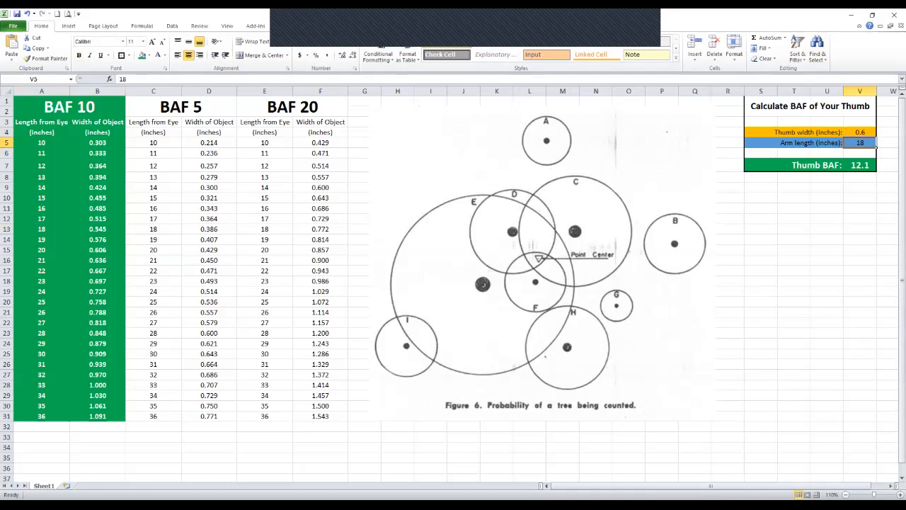
- Set arm length to 23 inches with thumb width 0.4, giving Thumb BAF 7.4, and review the formula
{"action": "type", "text": "2"}
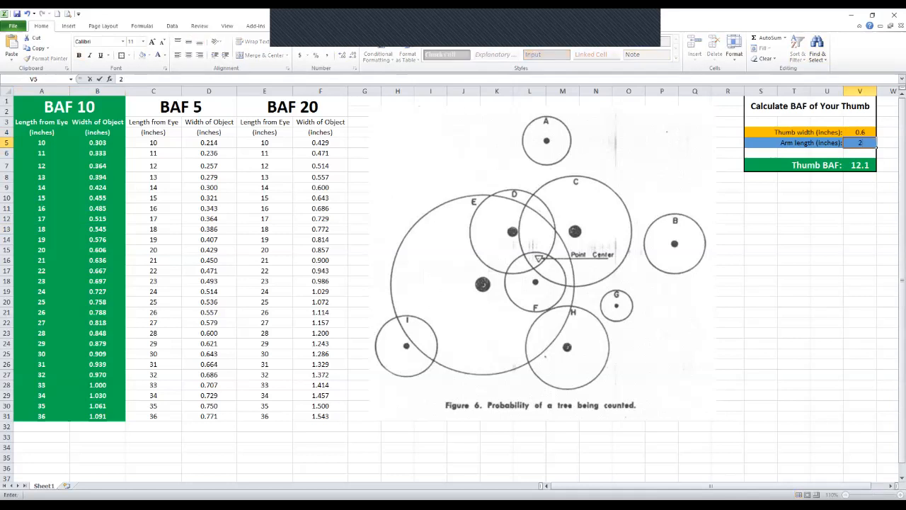
{"action": "type", "text": "23"}
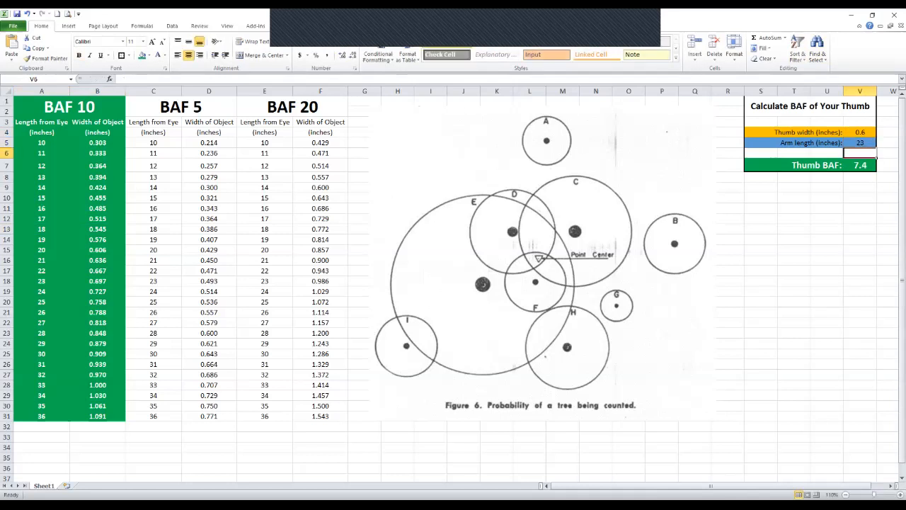
{"action": "left_click", "coordinate": [859, 164]}
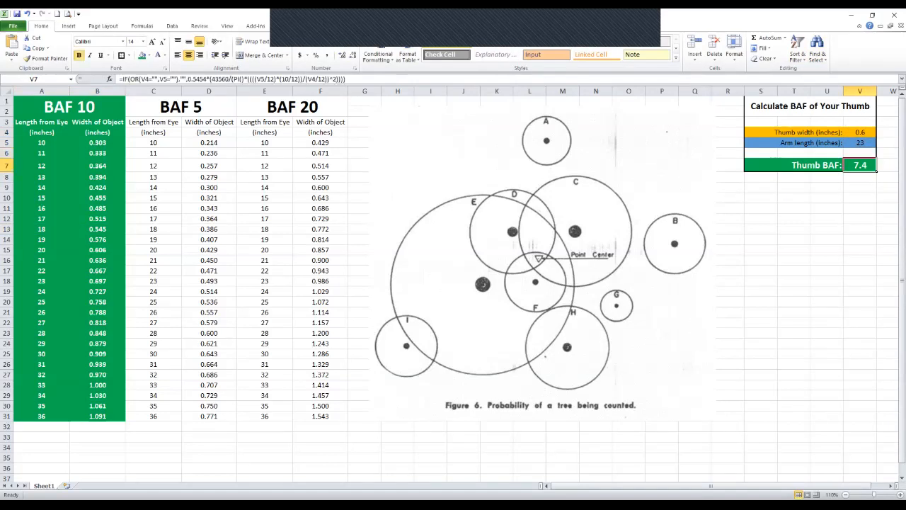
{"action": "left_click", "coordinate": [859, 207]}
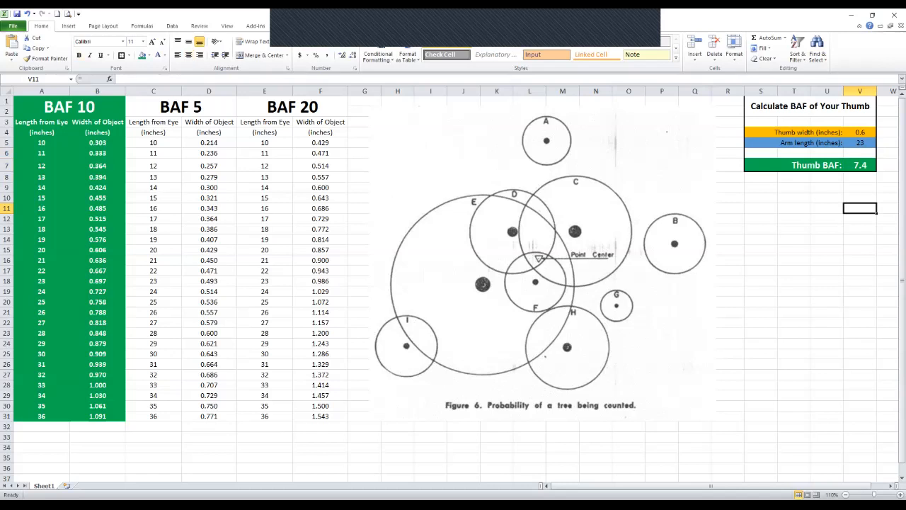
{"action": "left_click", "coordinate": [861, 164]}
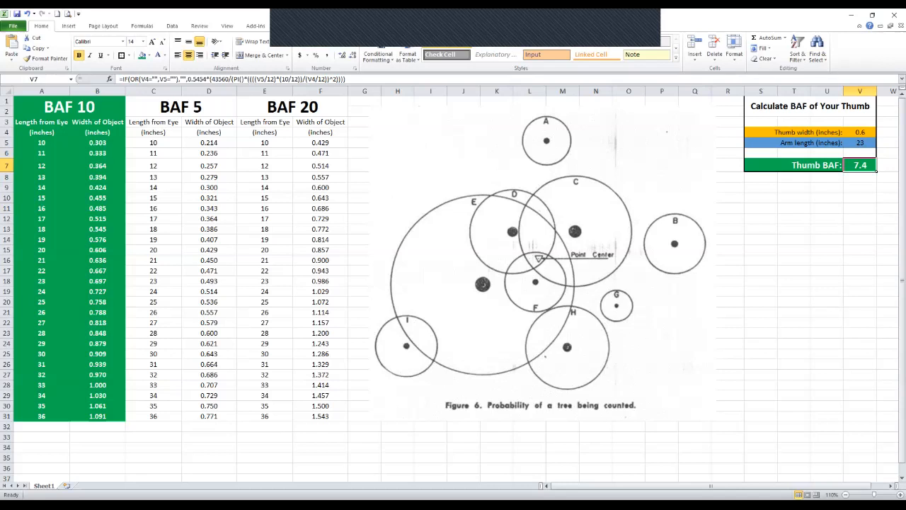
{"action": "left_click", "coordinate": [861, 187]}
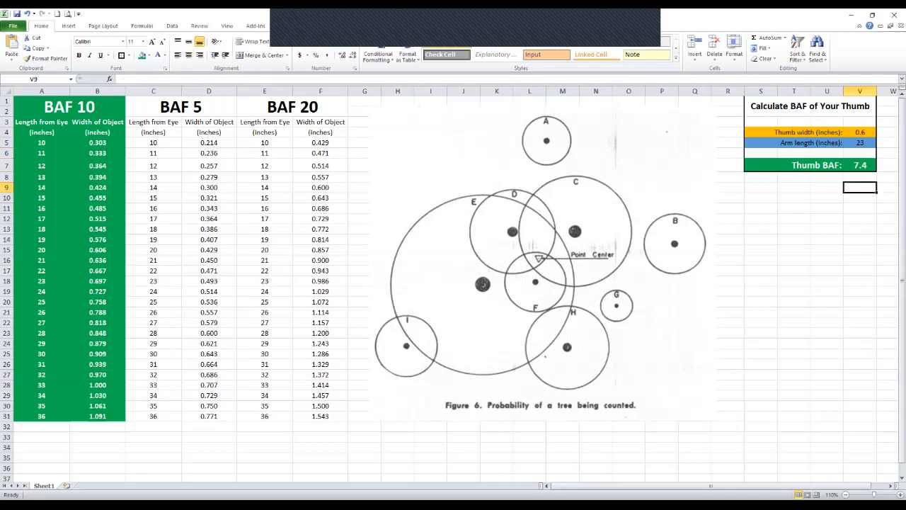
{"action": "type", "text": "=9*7"}
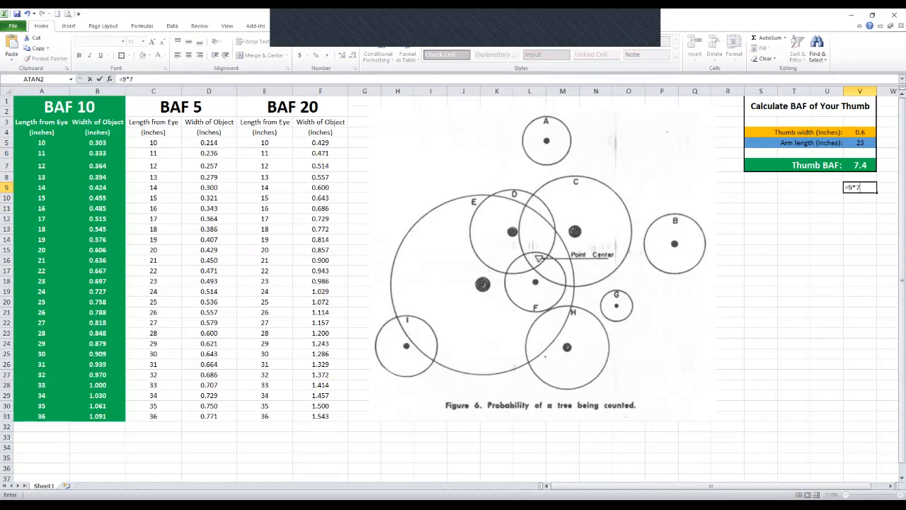
{"action": "type", "text": ".4"}
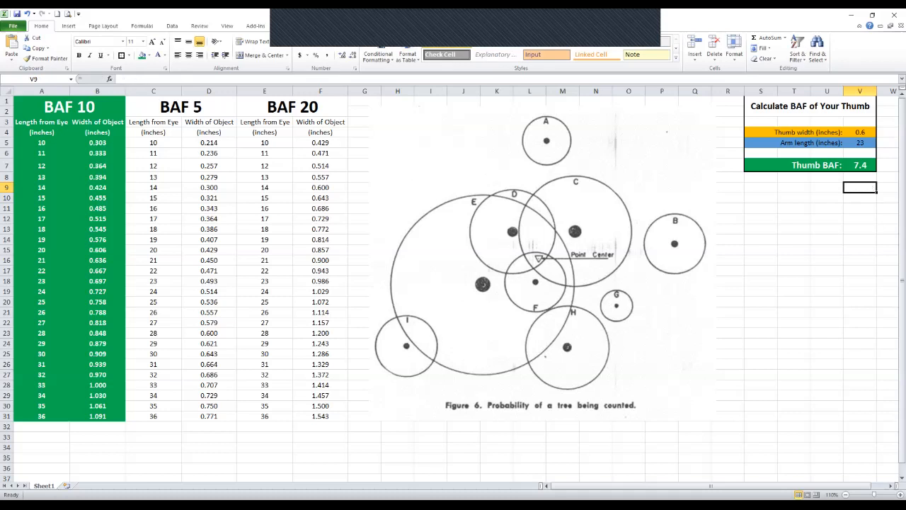
{"action": "left_click", "coordinate": [861, 166]}
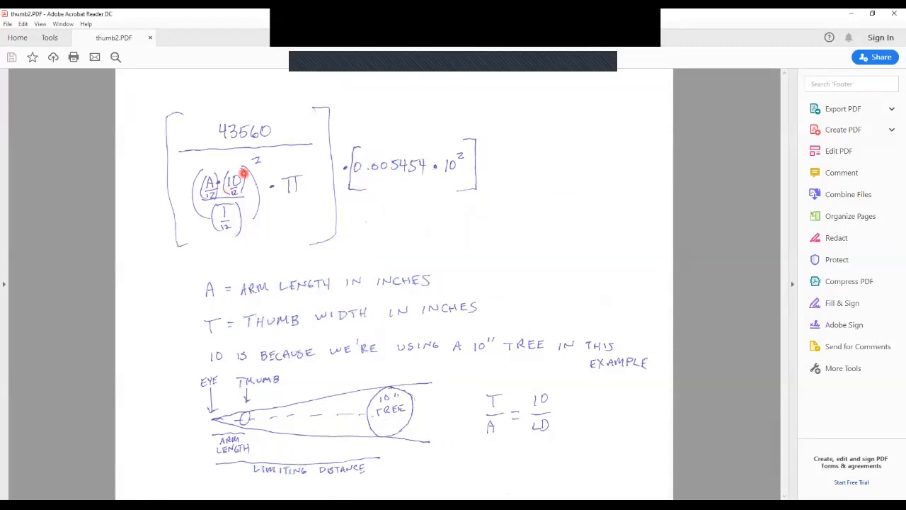
{"action": "mouse_move", "coordinate": [403, 180]}
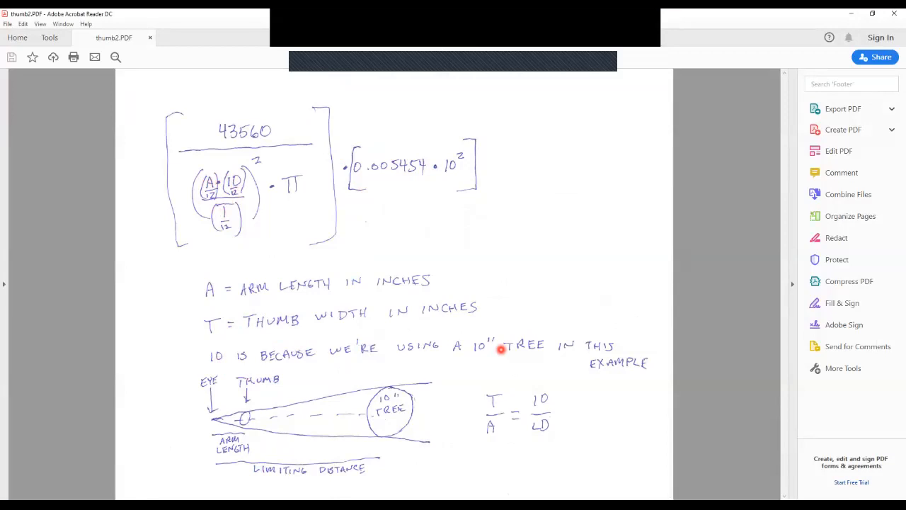
{"action": "mouse_move", "coordinate": [235, 181]}
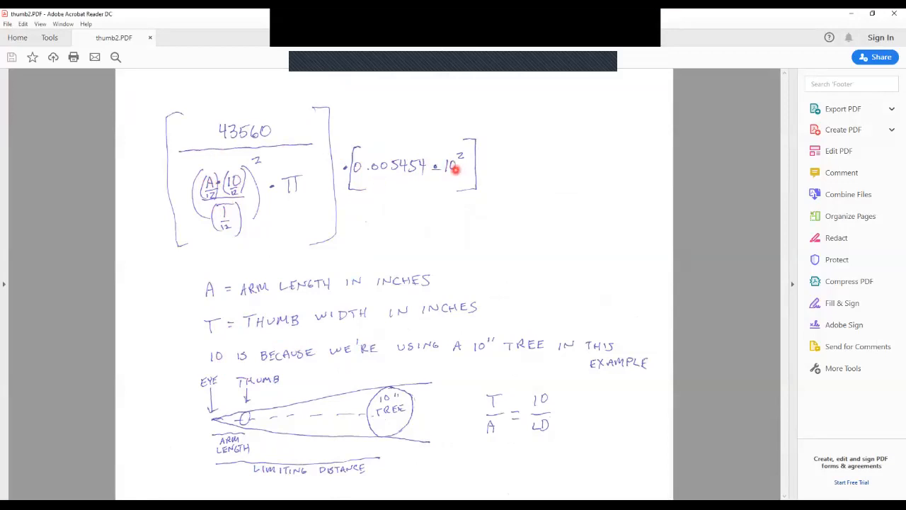
{"action": "mouse_move", "coordinate": [437, 157]}
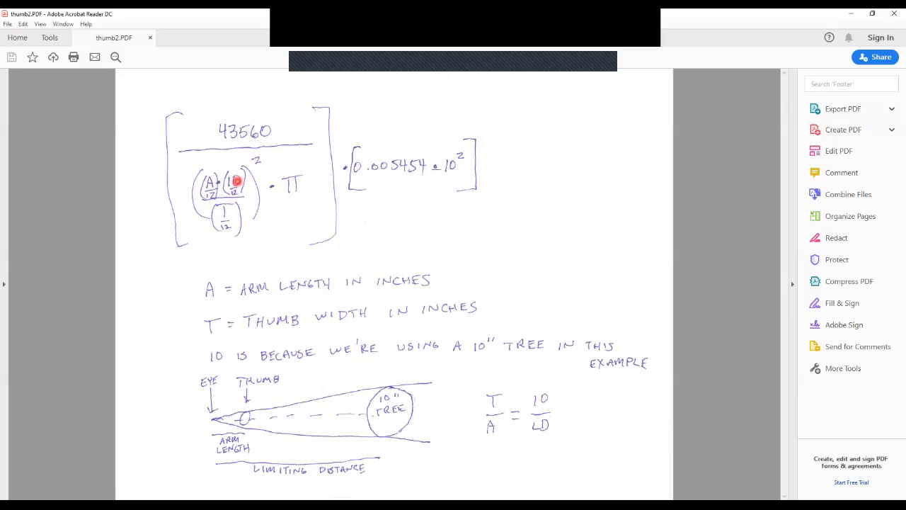
{"action": "mouse_move", "coordinate": [218, 209]}
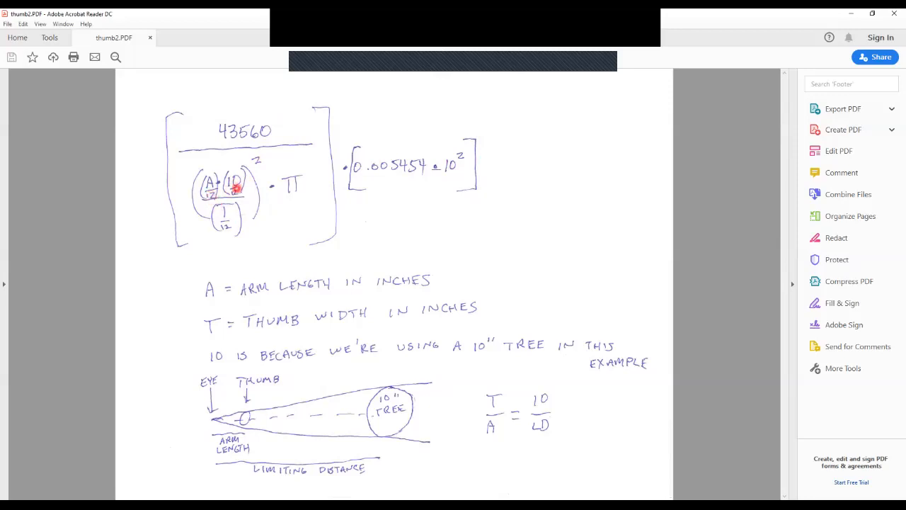
{"action": "mouse_move", "coordinate": [230, 229]}
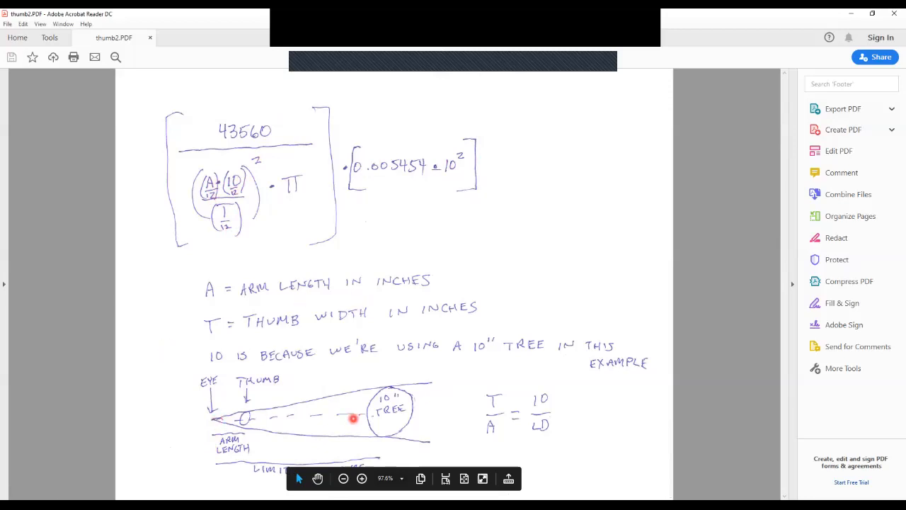
{"action": "mouse_move", "coordinate": [289, 479]}
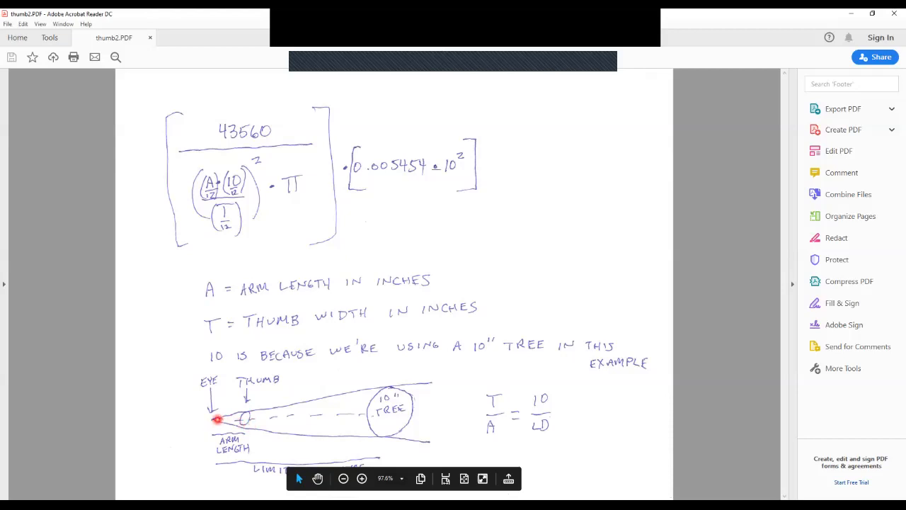
{"action": "mouse_move", "coordinate": [255, 419]}
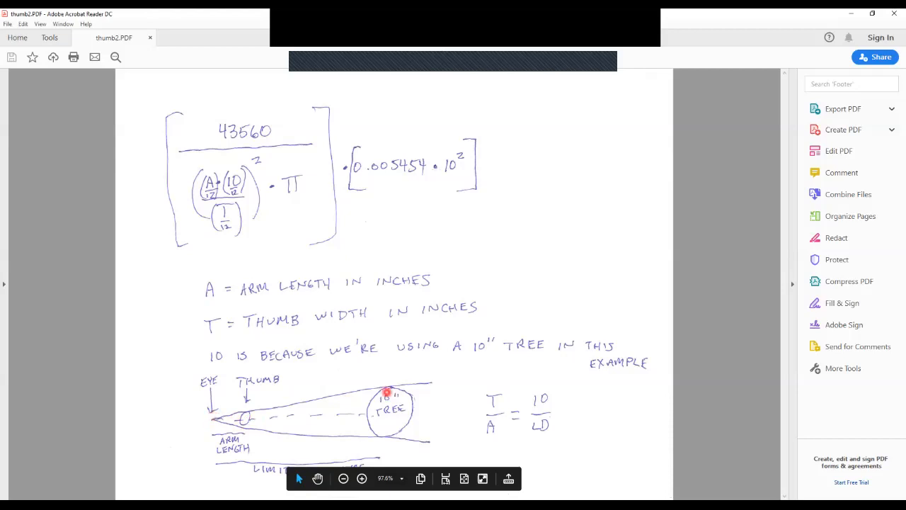
{"action": "mouse_move", "coordinate": [387, 439]}
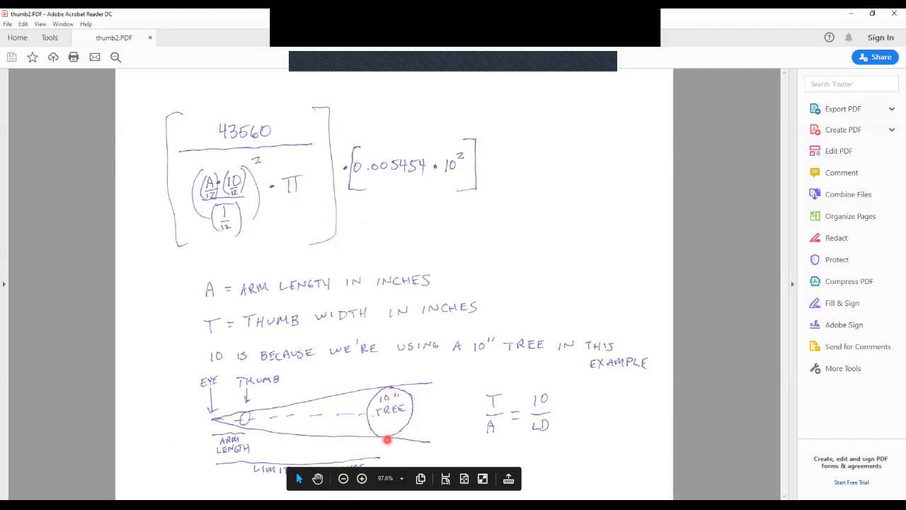
{"action": "mouse_move", "coordinate": [388, 427]}
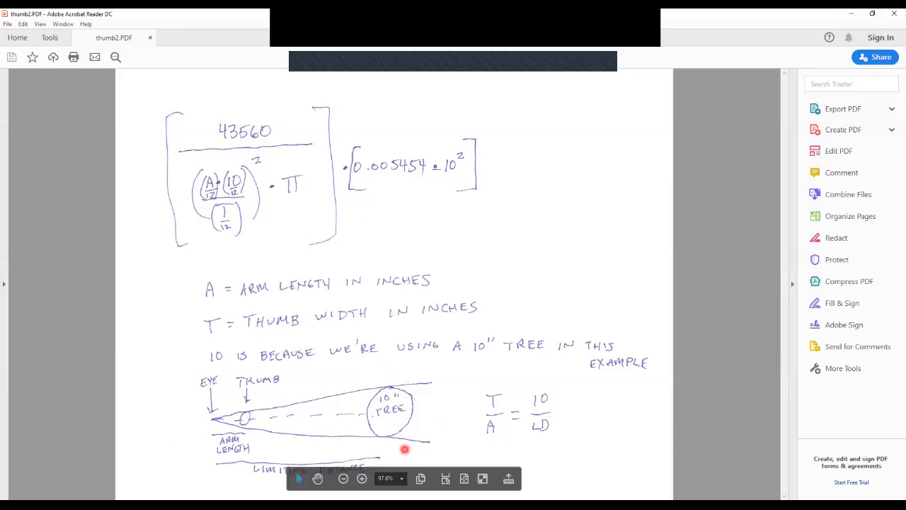
{"action": "mouse_move", "coordinate": [415, 432]}
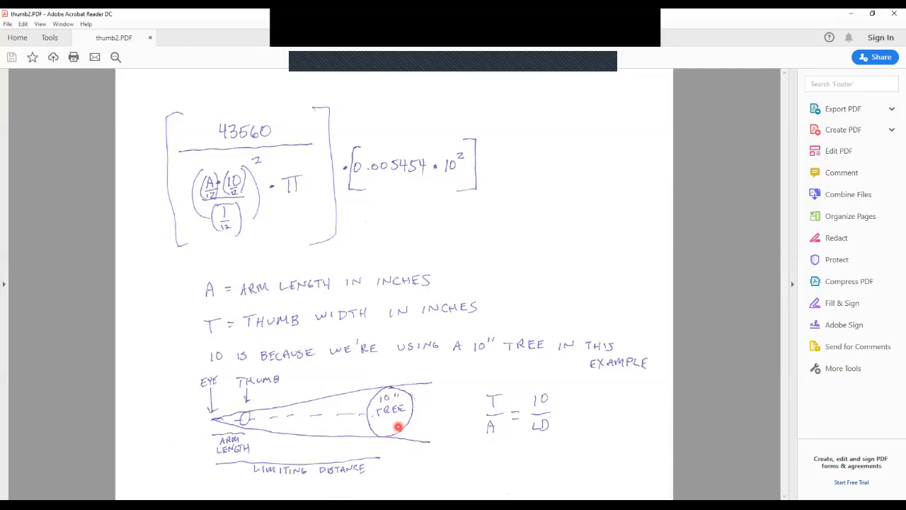
{"action": "mouse_move", "coordinate": [394, 416]}
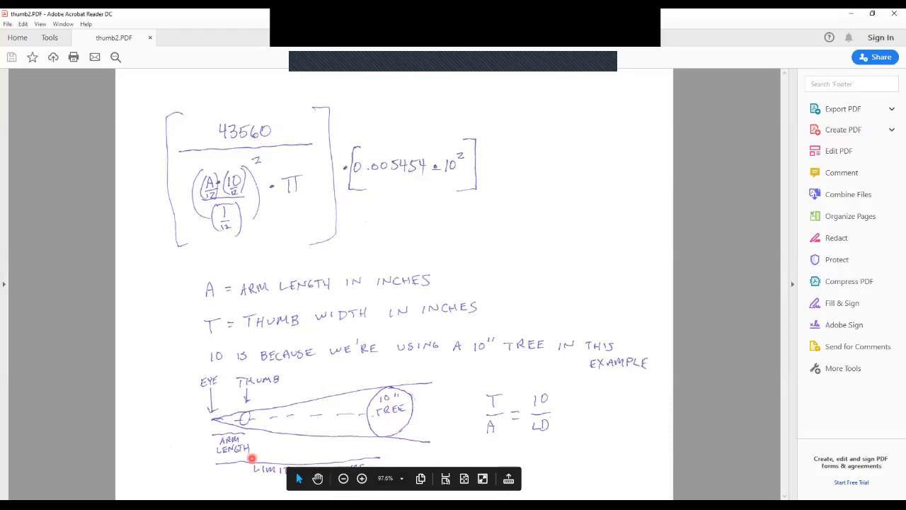
{"action": "mouse_move", "coordinate": [262, 449]}
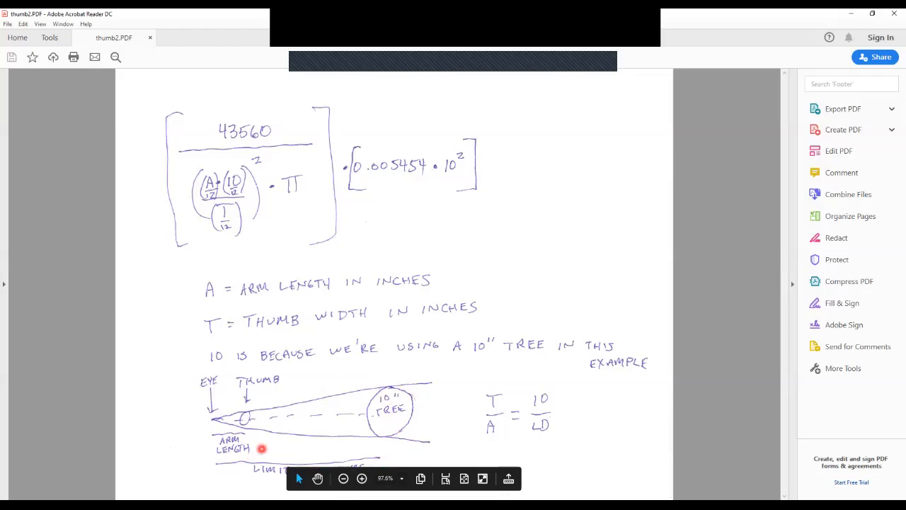
{"action": "mouse_move", "coordinate": [260, 434]}
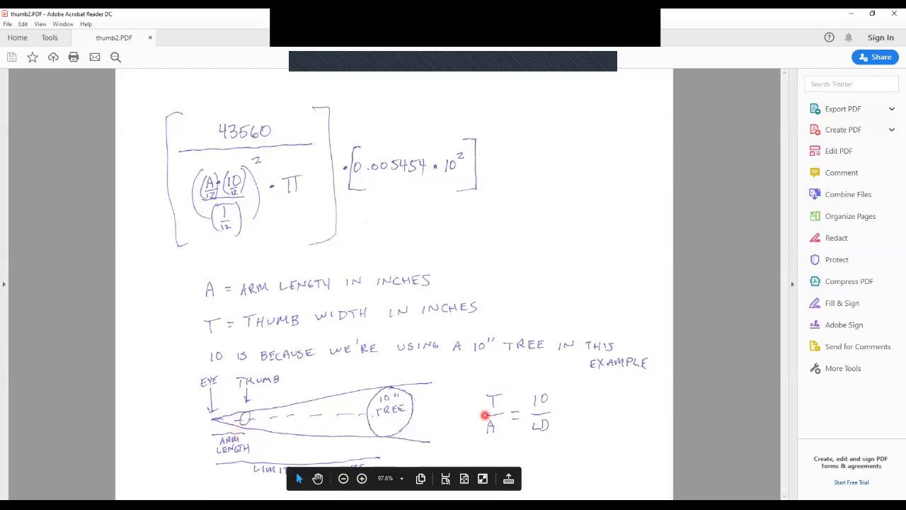
{"action": "mouse_move", "coordinate": [390, 386]}
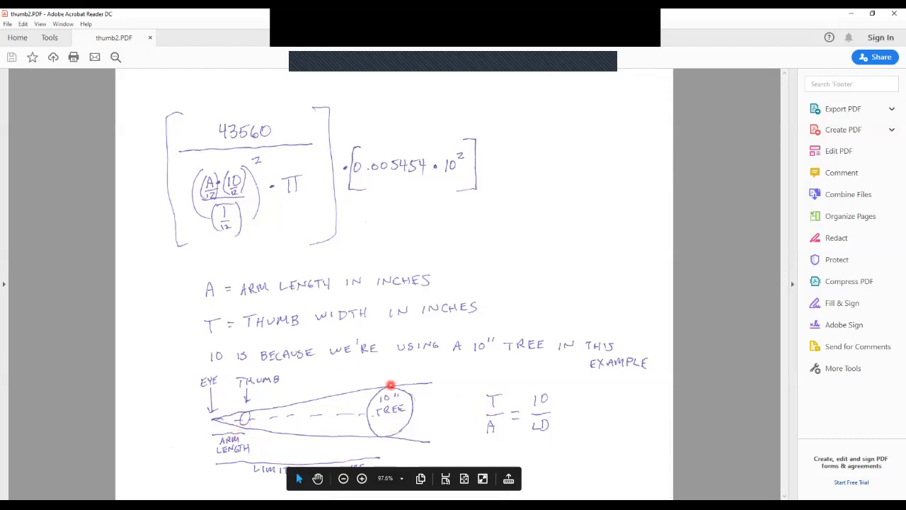
{"action": "mouse_move", "coordinate": [390, 439]}
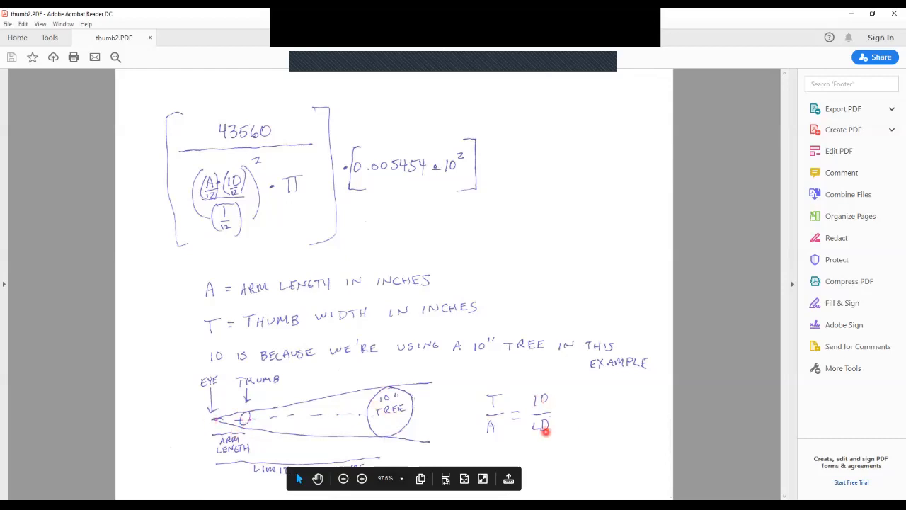
{"action": "mouse_move", "coordinate": [554, 433]}
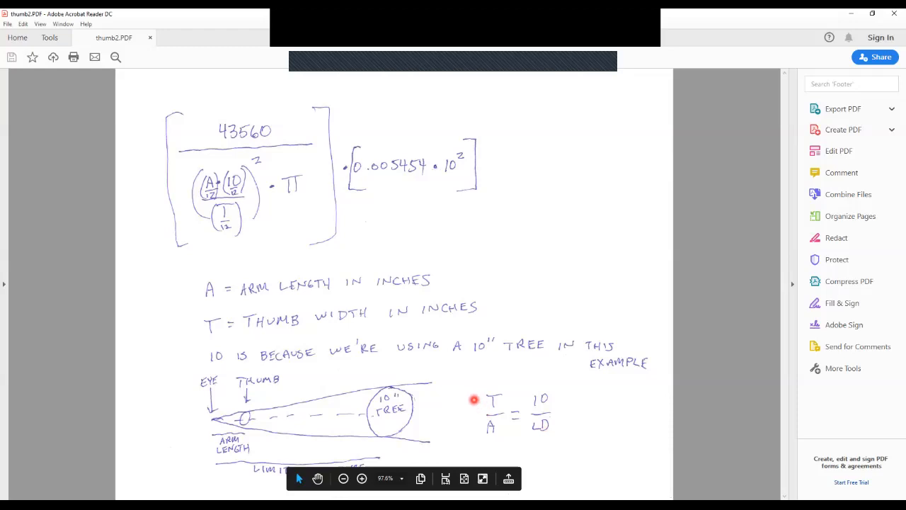
{"action": "mouse_move", "coordinate": [478, 402]}
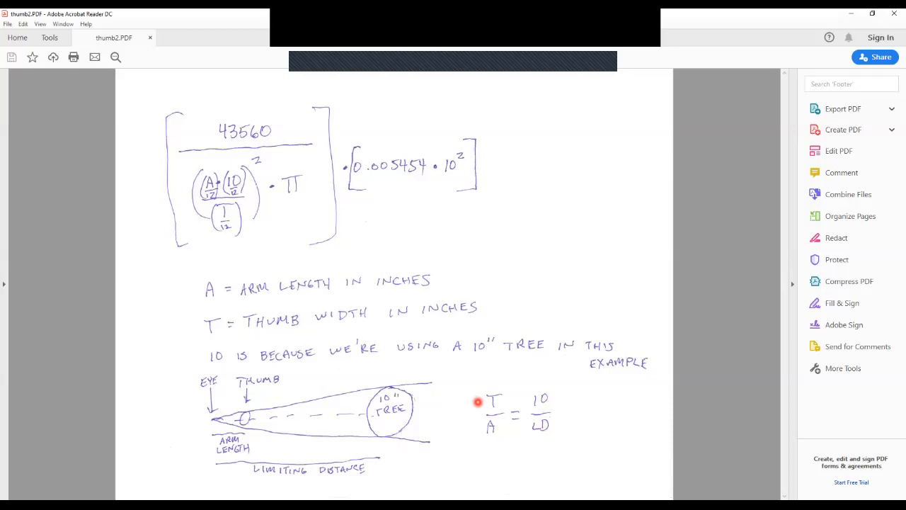
{"action": "mouse_move", "coordinate": [494, 445]}
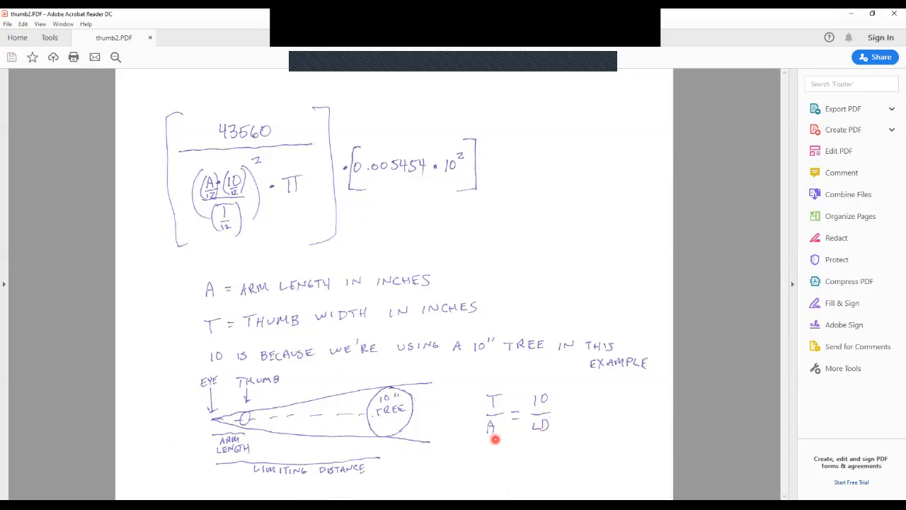
{"action": "mouse_move", "coordinate": [493, 431]}
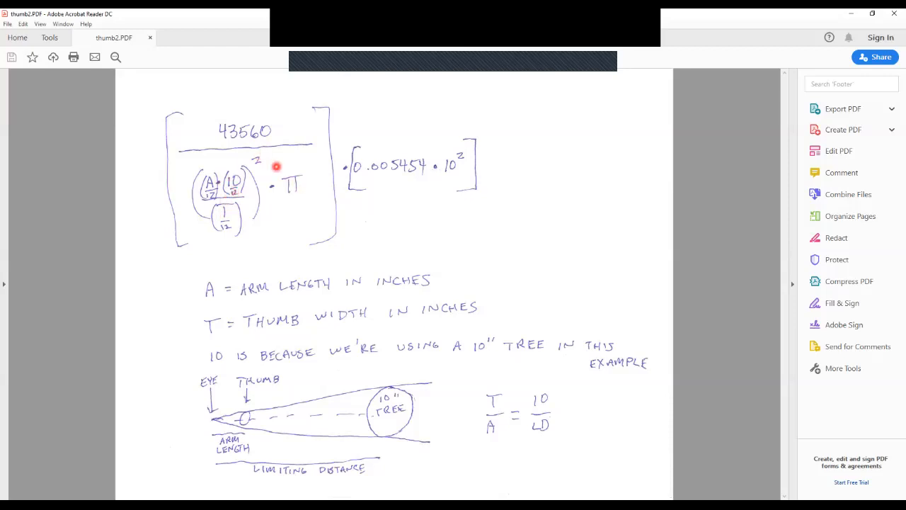
{"action": "mouse_move", "coordinate": [187, 231]}
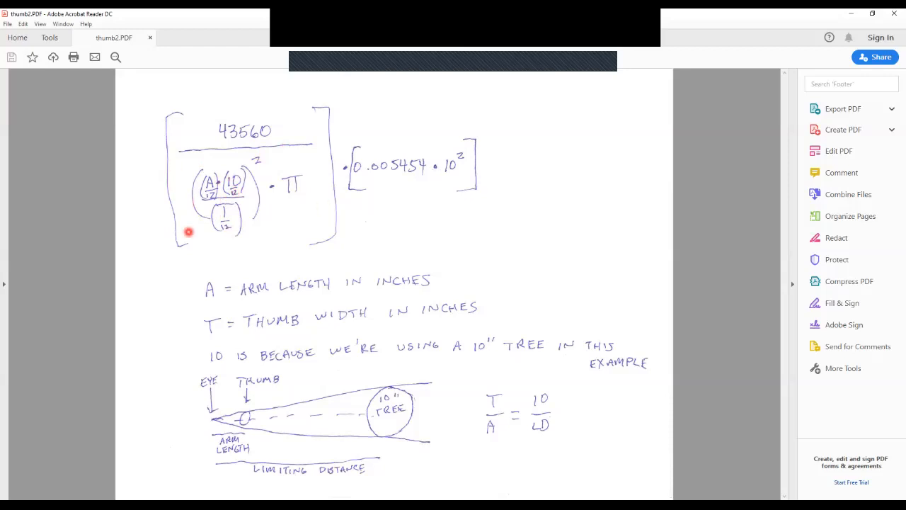
{"action": "mouse_move", "coordinate": [205, 220]}
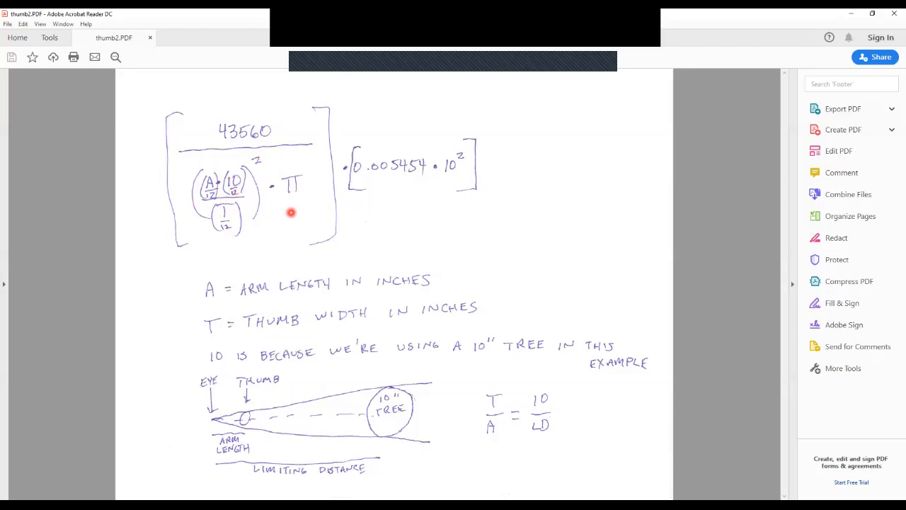
{"action": "mouse_move", "coordinate": [297, 205]}
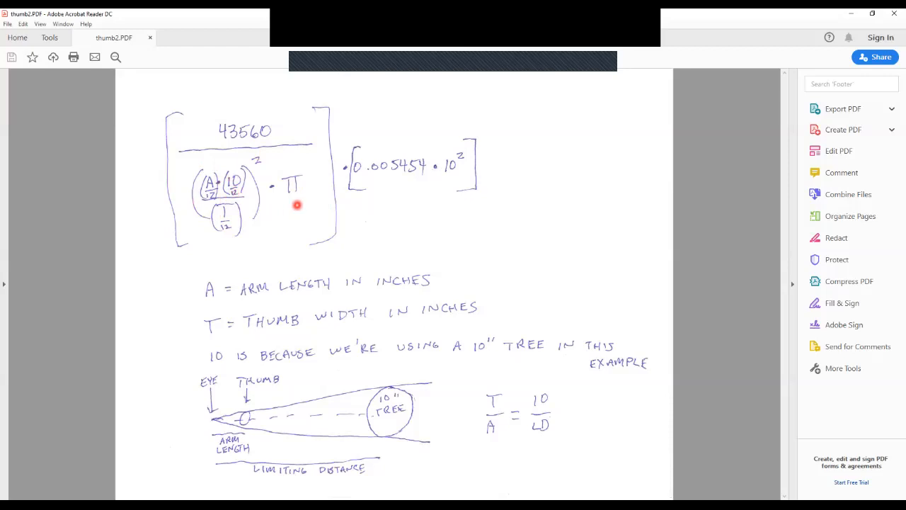
{"action": "mouse_move", "coordinate": [246, 147]}
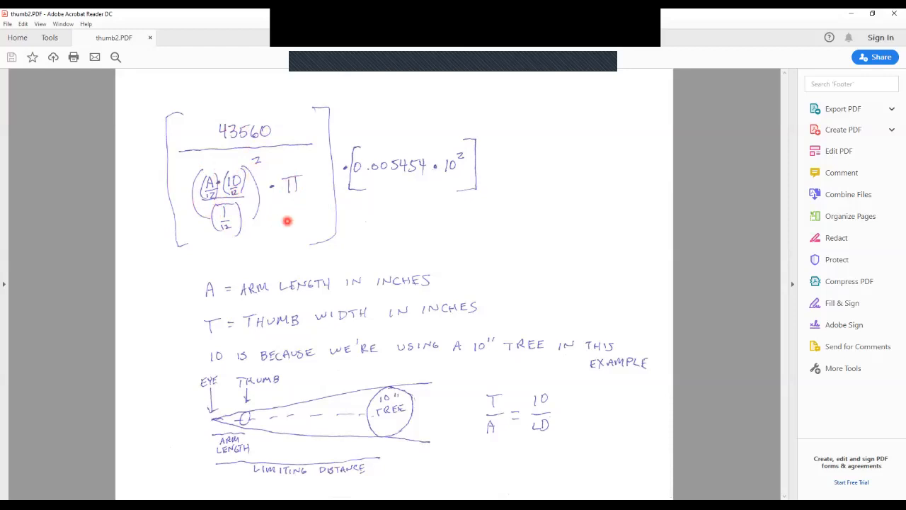
{"action": "mouse_move", "coordinate": [289, 207]}
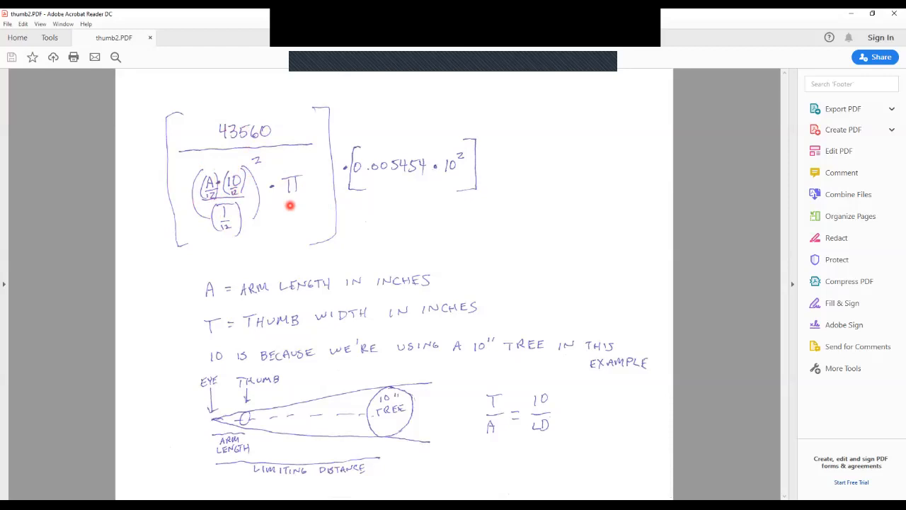
{"action": "mouse_move", "coordinate": [255, 99]}
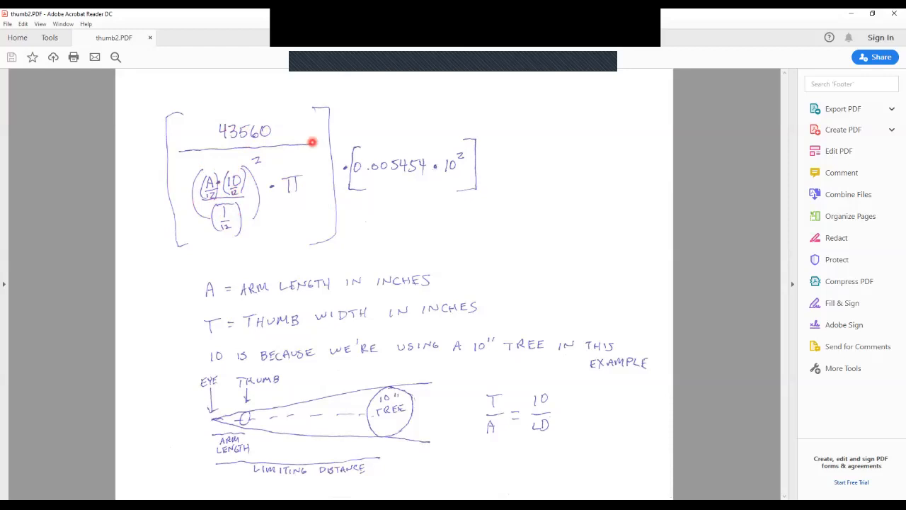
{"action": "mouse_move", "coordinate": [343, 127]}
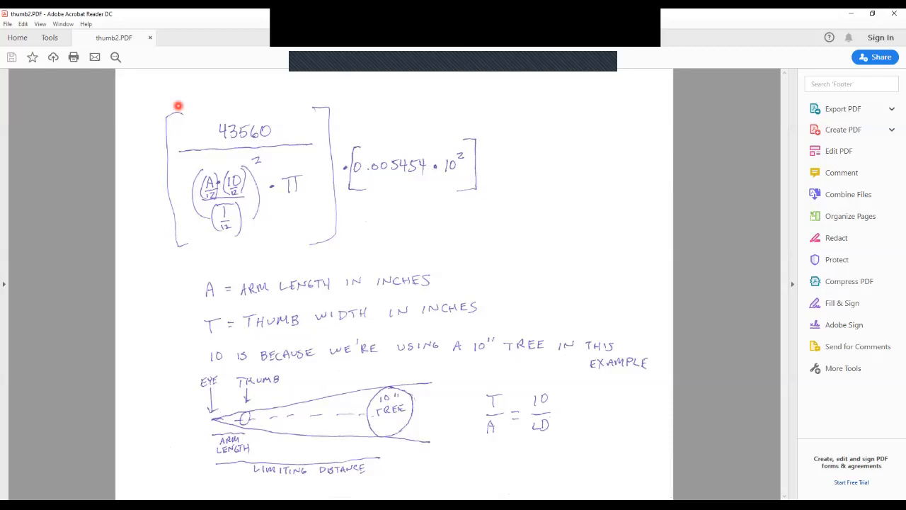
{"action": "mouse_move", "coordinate": [362, 230]}
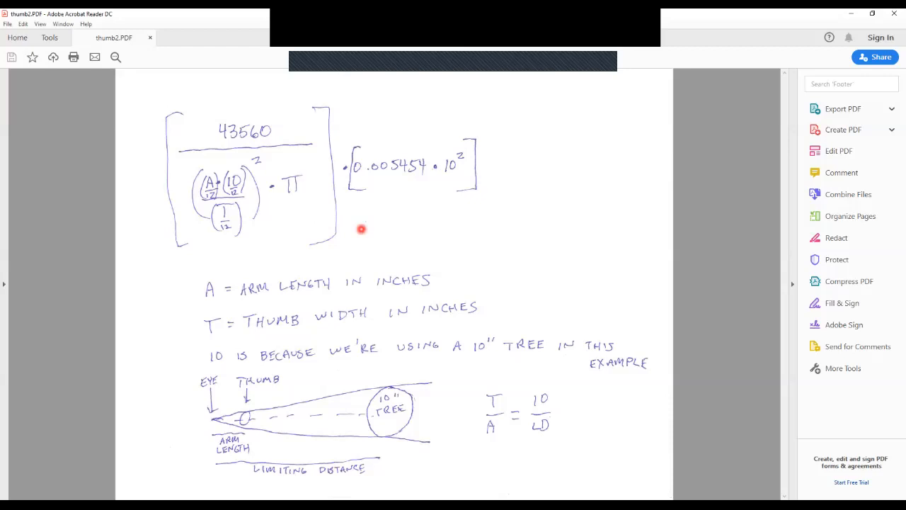
{"action": "mouse_move", "coordinate": [365, 232]}
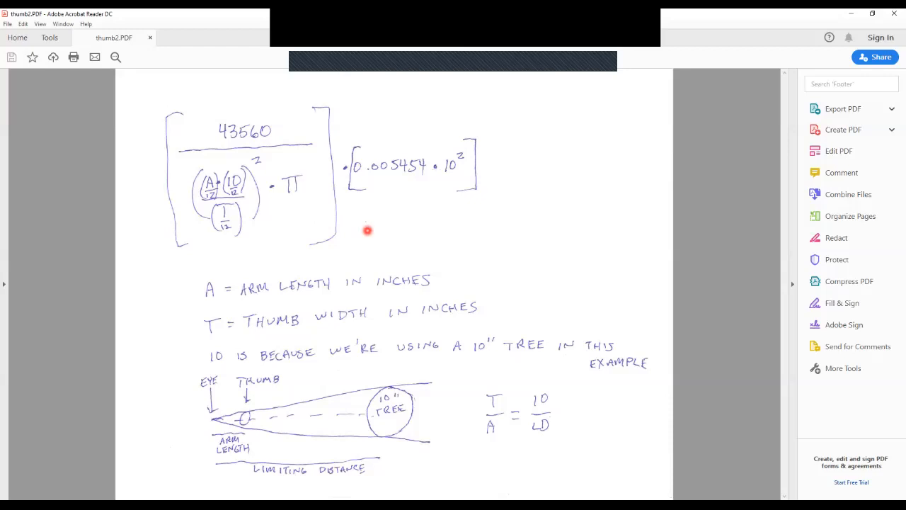
{"action": "mouse_move", "coordinate": [400, 177]}
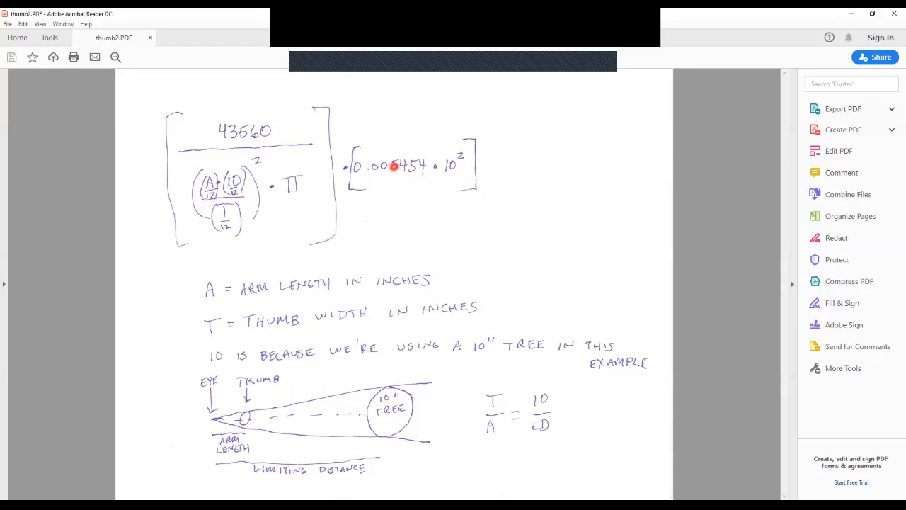
{"action": "mouse_move", "coordinate": [433, 167]}
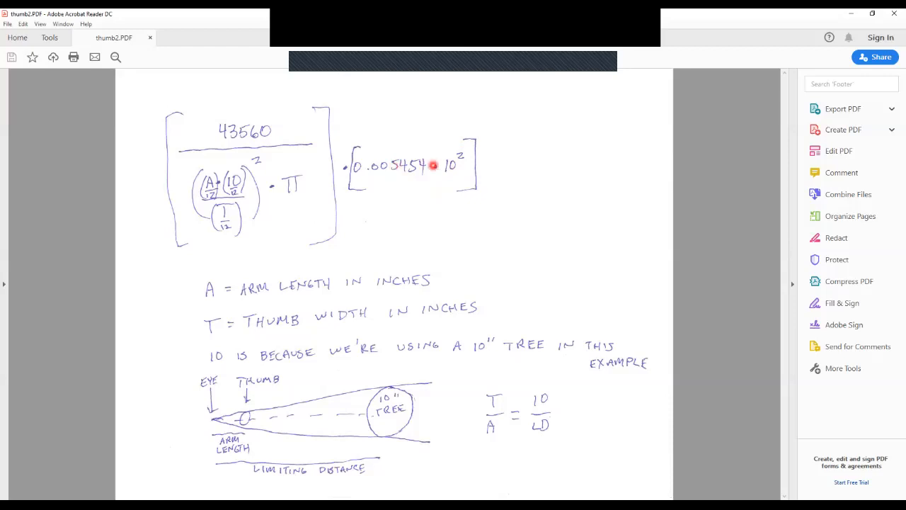
{"action": "mouse_move", "coordinate": [424, 181]}
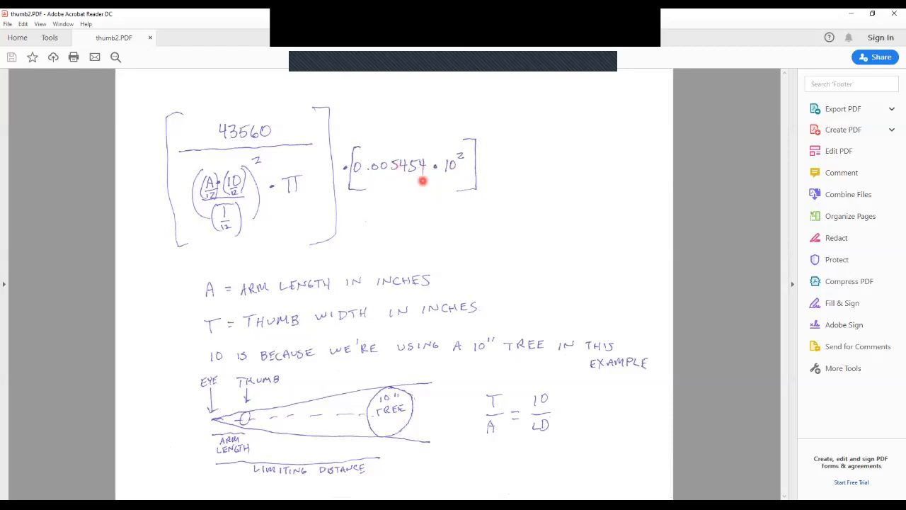
{"action": "mouse_move", "coordinate": [394, 179]}
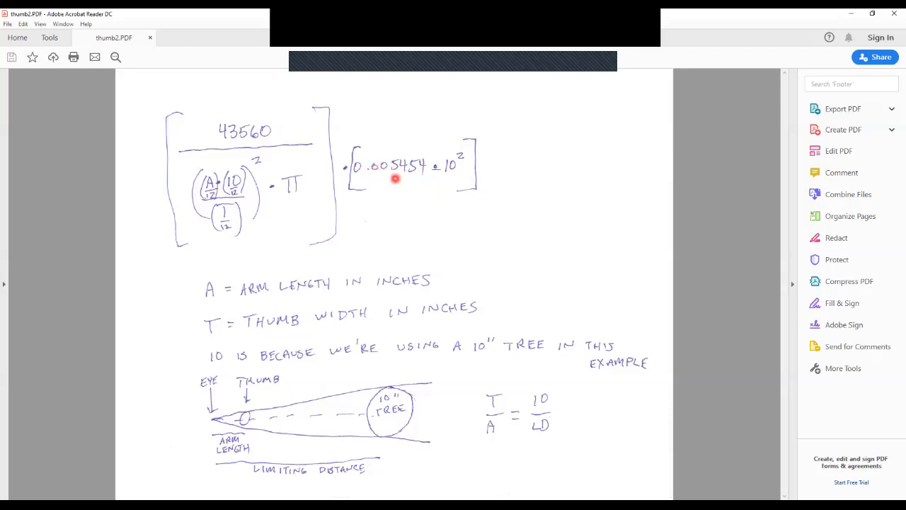
{"action": "mouse_move", "coordinate": [414, 178]}
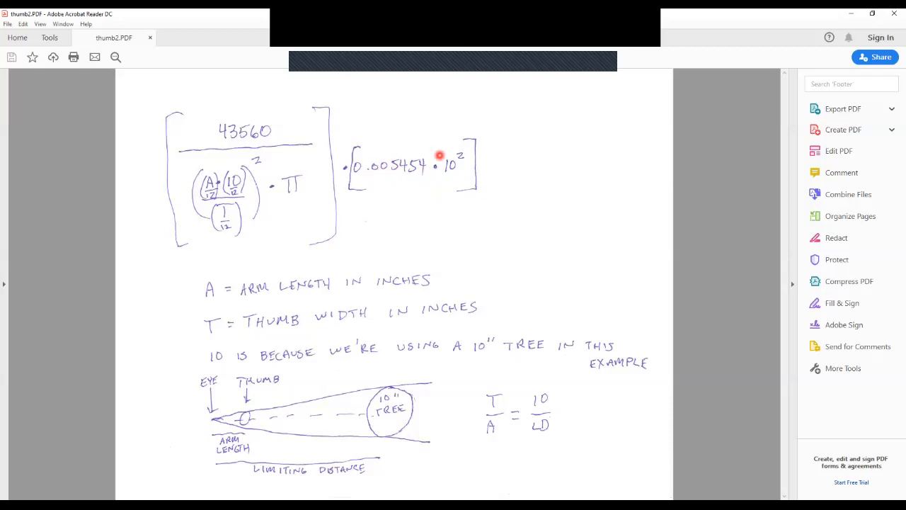
{"action": "mouse_move", "coordinate": [268, 139]}
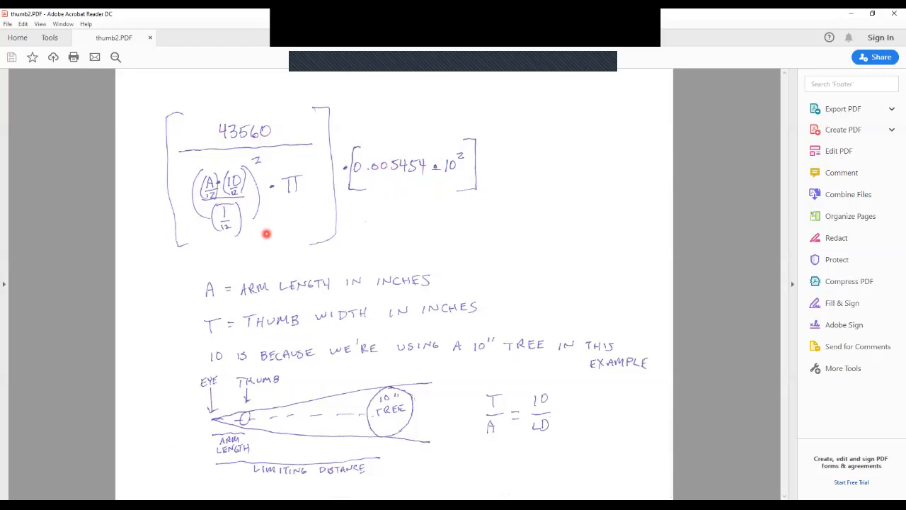
{"action": "mouse_move", "coordinate": [276, 229]}
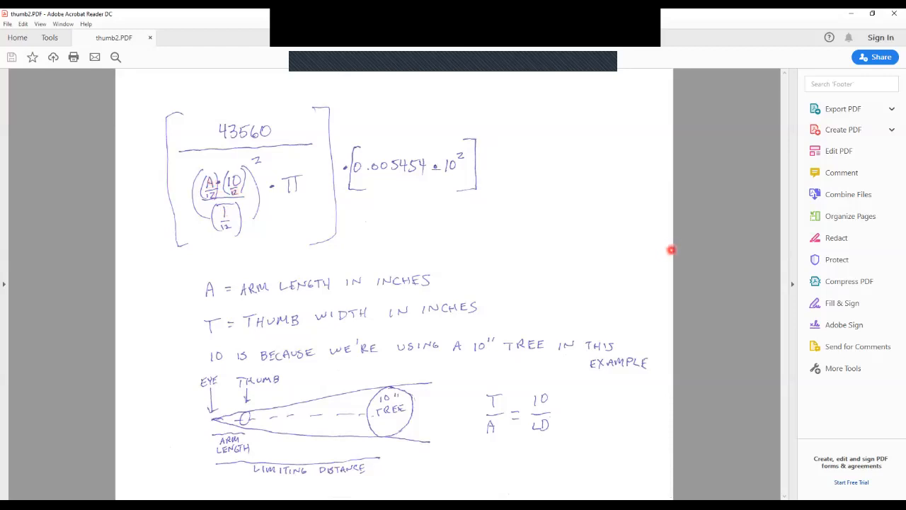
{"action": "mouse_move", "coordinate": [674, 244]}
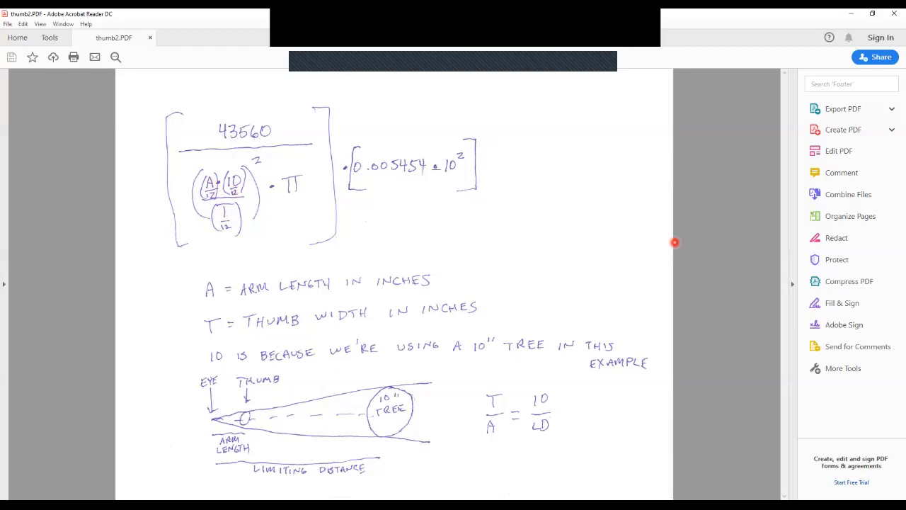
{"action": "mouse_move", "coordinate": [553, 138]}
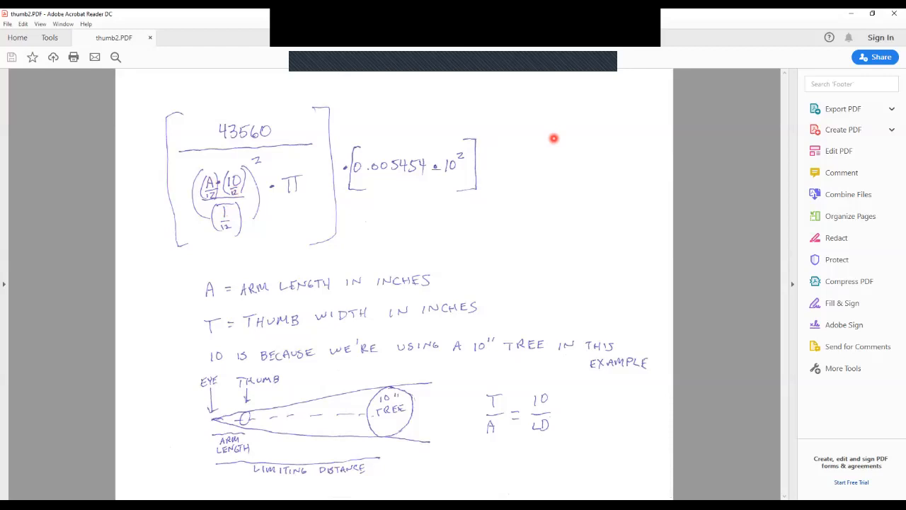
{"action": "mouse_move", "coordinate": [563, 127]}
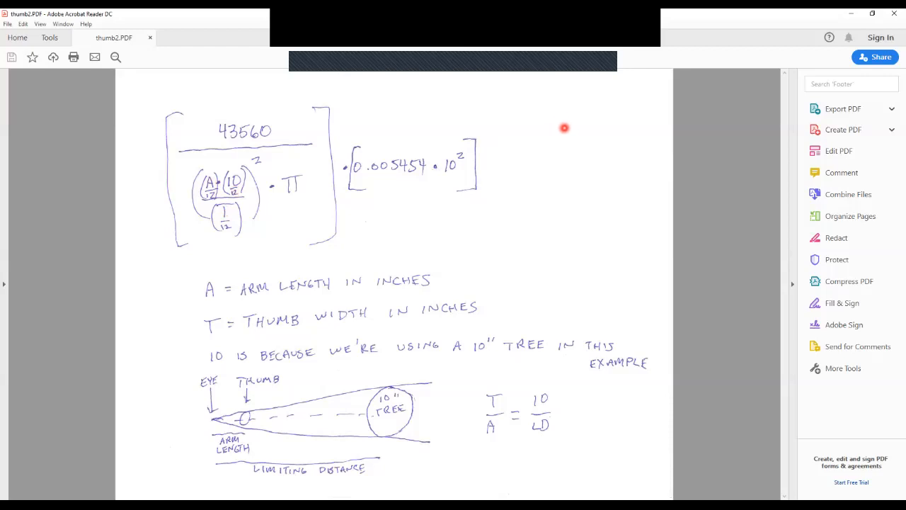